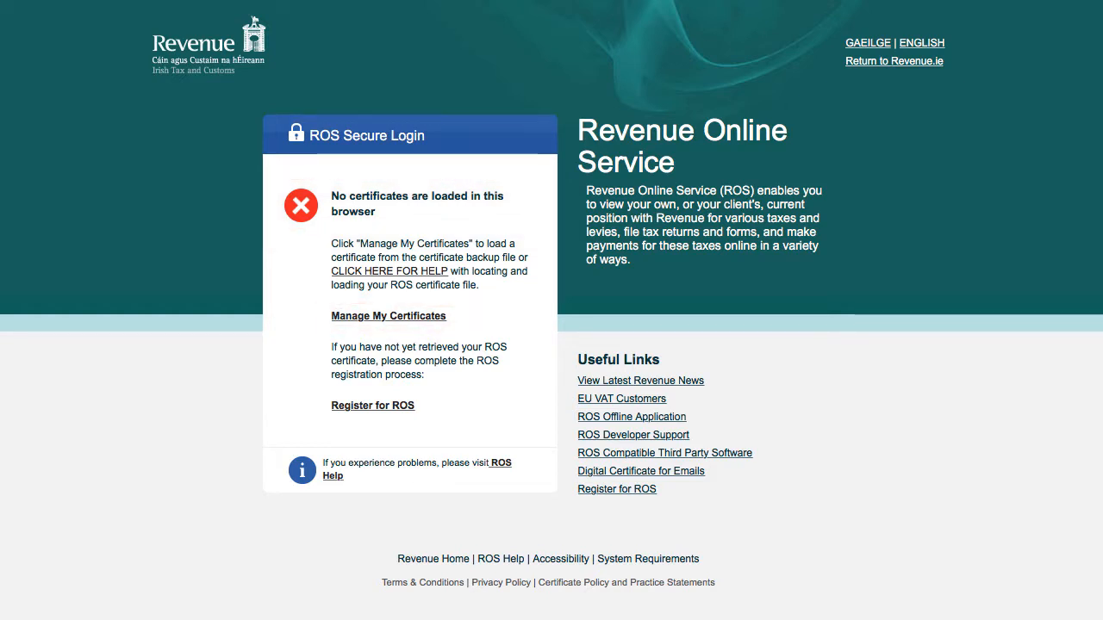
Go to the Manage My Certificates page from the ROS login page
{"action": "left_click", "coordinate": [389, 316]}
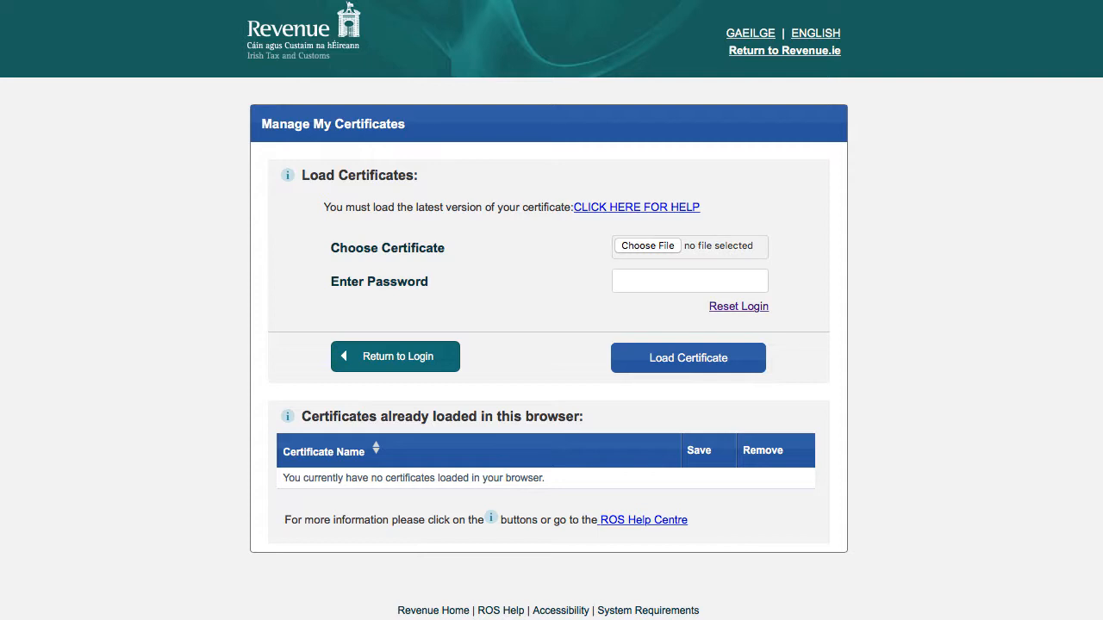
{"action": "left_click", "coordinate": [647, 246]}
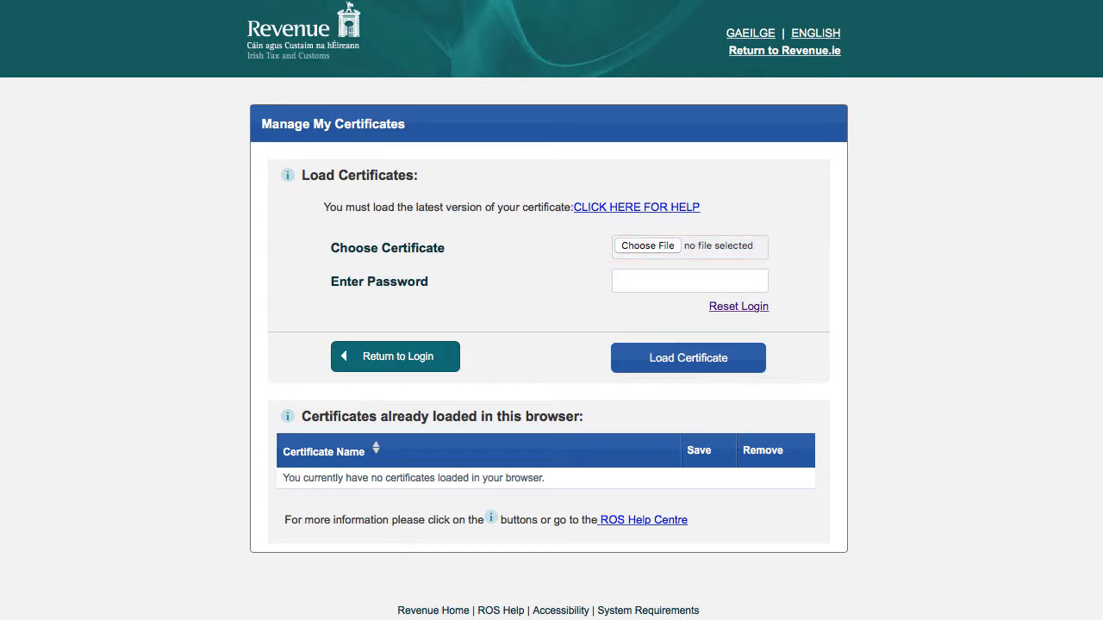
Search the file picker for .p12 and choose my_cert.p12 as the certificate file
{"action": "left_click", "coordinate": [647, 246]}
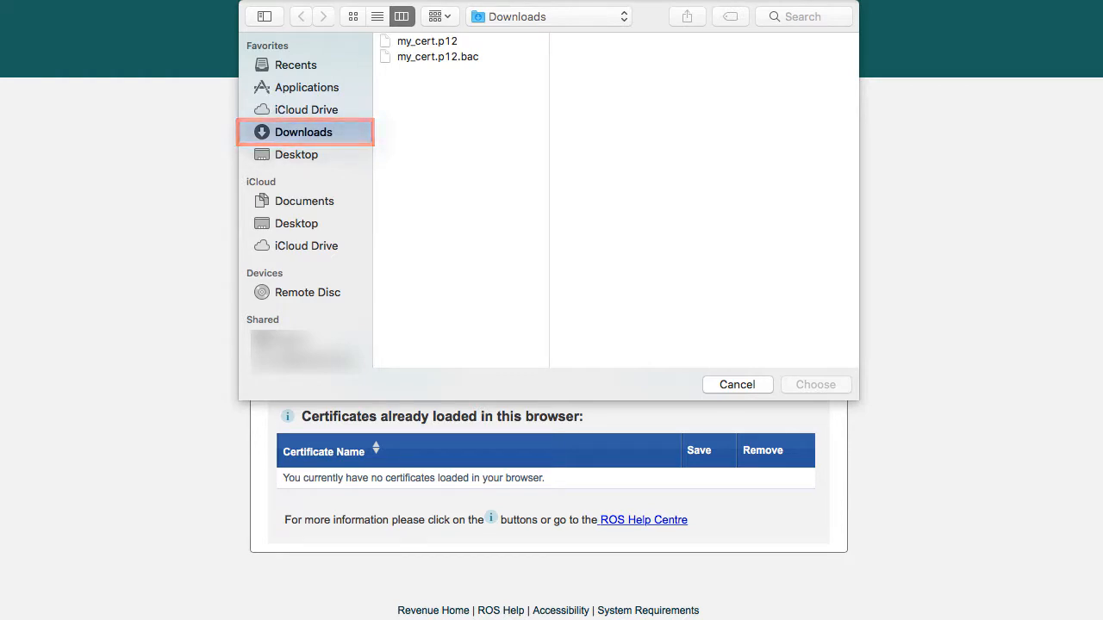
{"action": "left_click", "coordinate": [804, 16]}
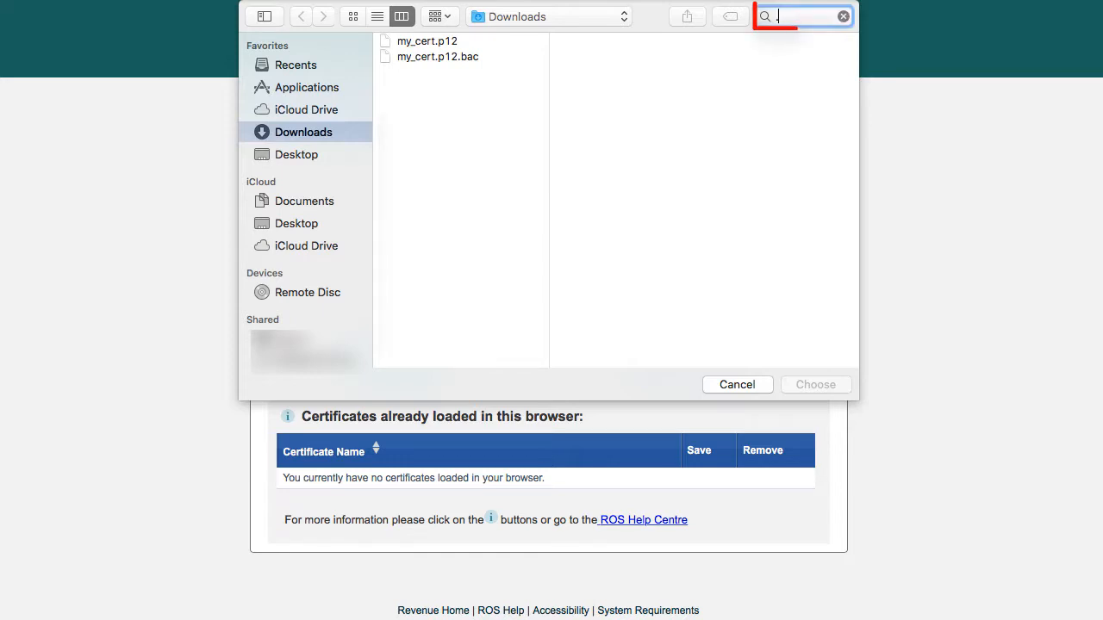
{"action": "type", "text": ".p12"}
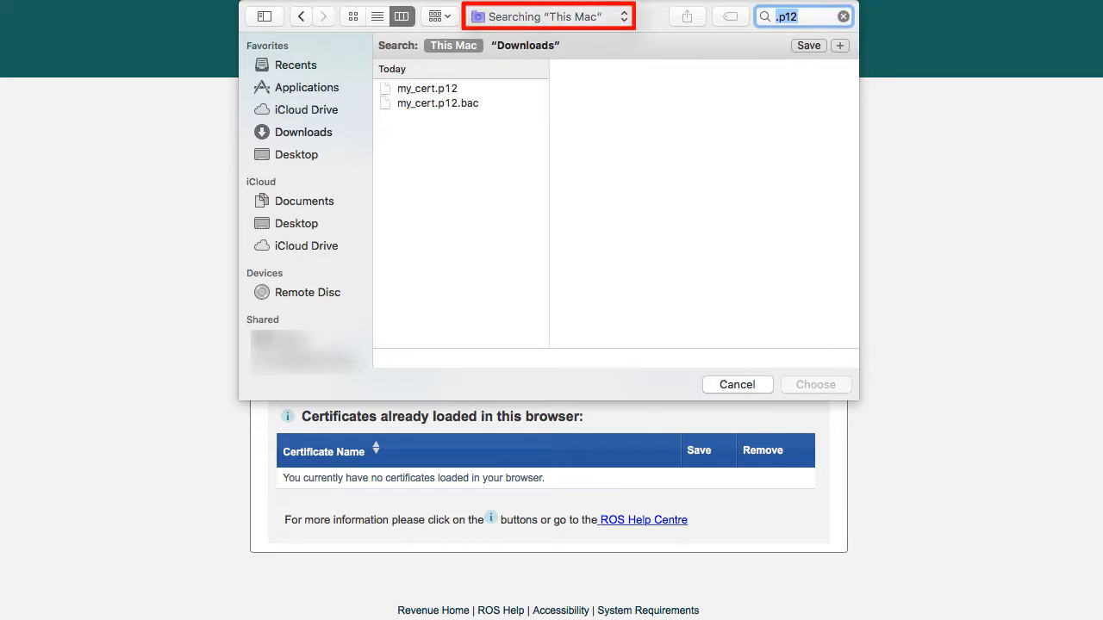
{"action": "left_click", "coordinate": [424, 88]}
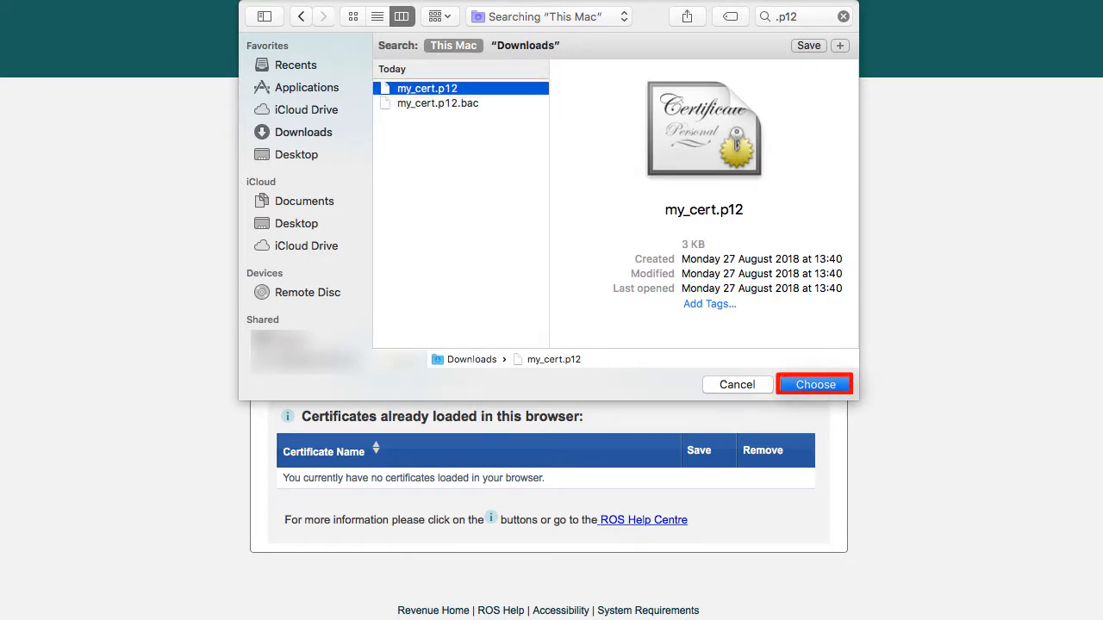
{"action": "left_click", "coordinate": [814, 385]}
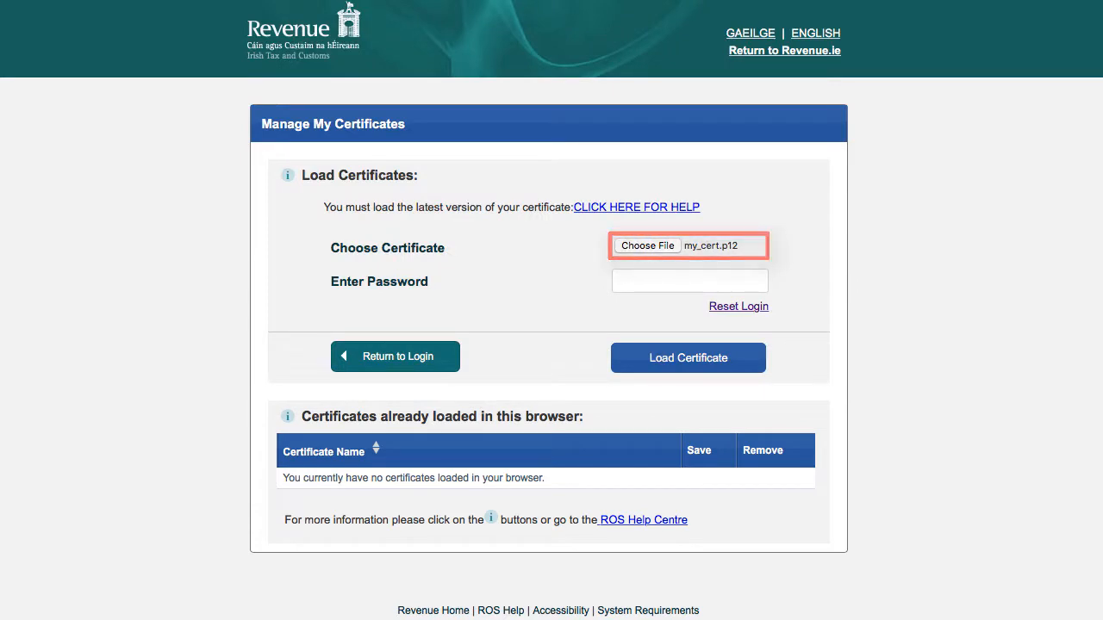
Enter the certificate password and load my_cert into the browser
{"action": "type", "text": "••••"}
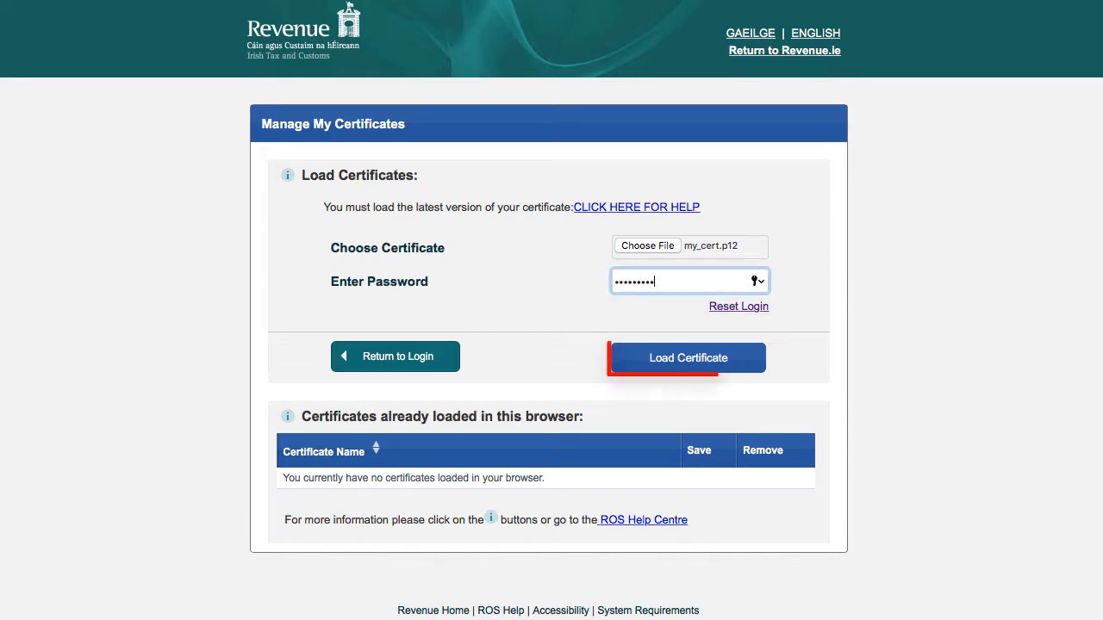
{"action": "left_click", "coordinate": [687, 357]}
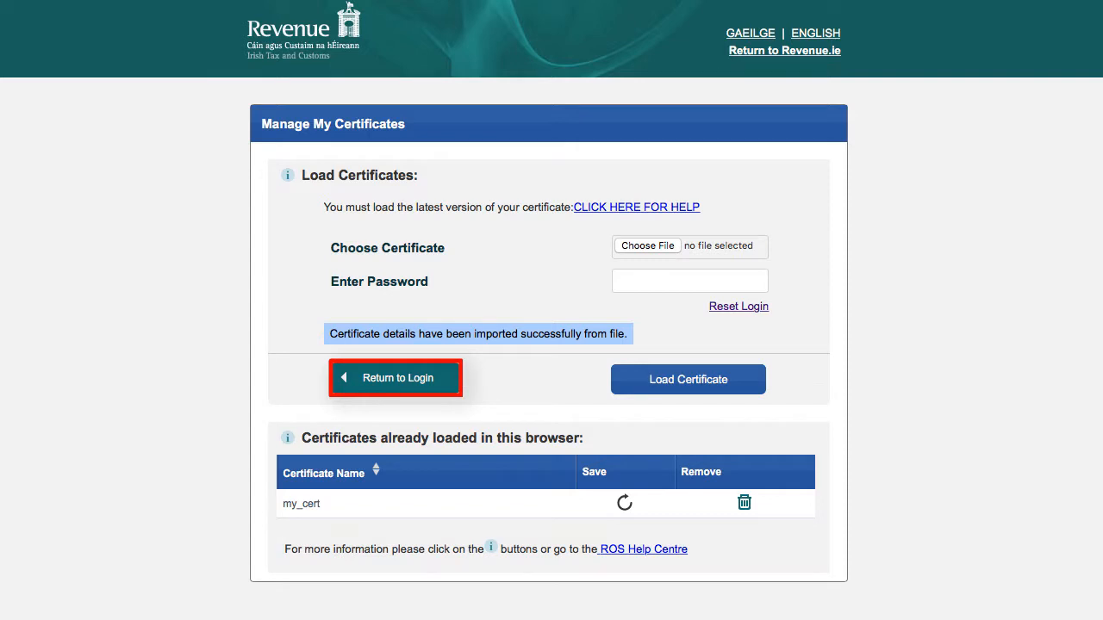
Return to the login page and confirm my_cert is selected in Select Certificate
{"action": "left_click", "coordinate": [393, 377]}
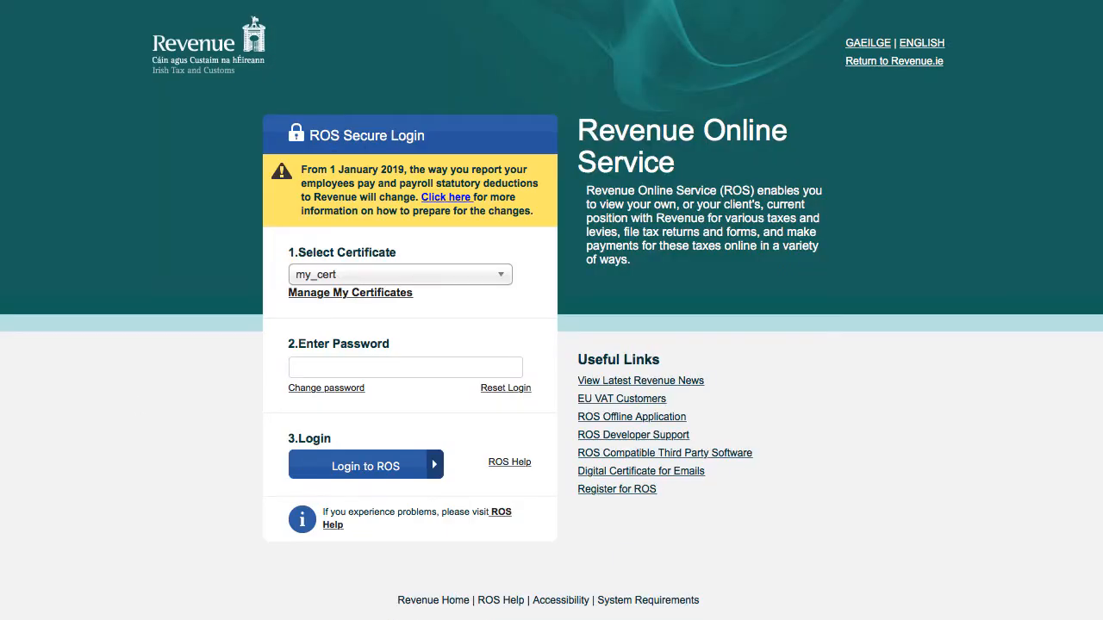
{"action": "left_click", "coordinate": [398, 274]}
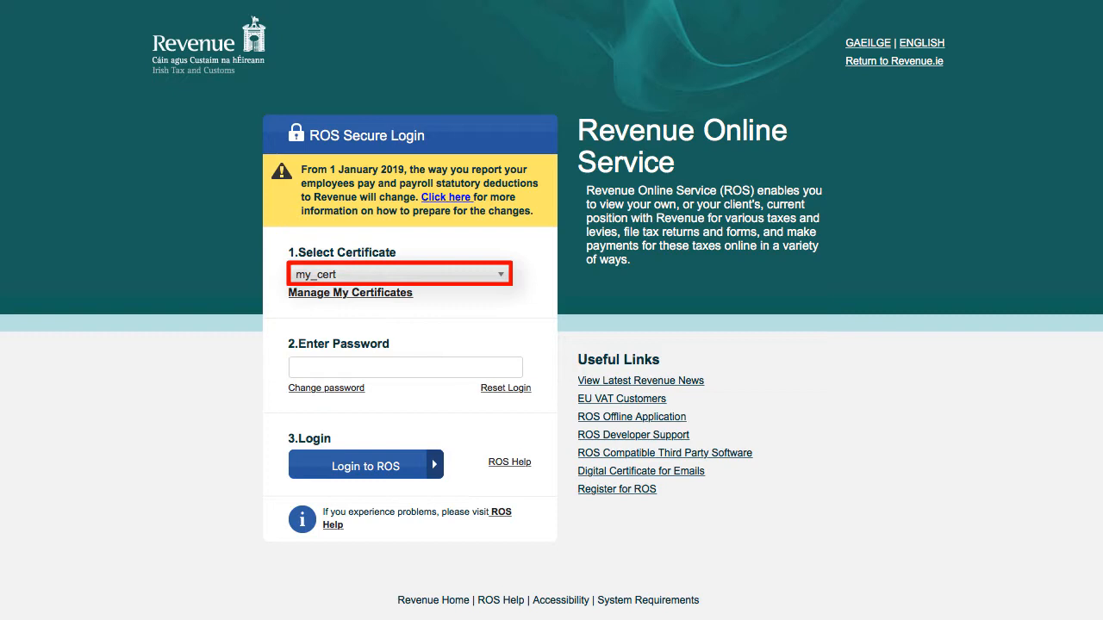